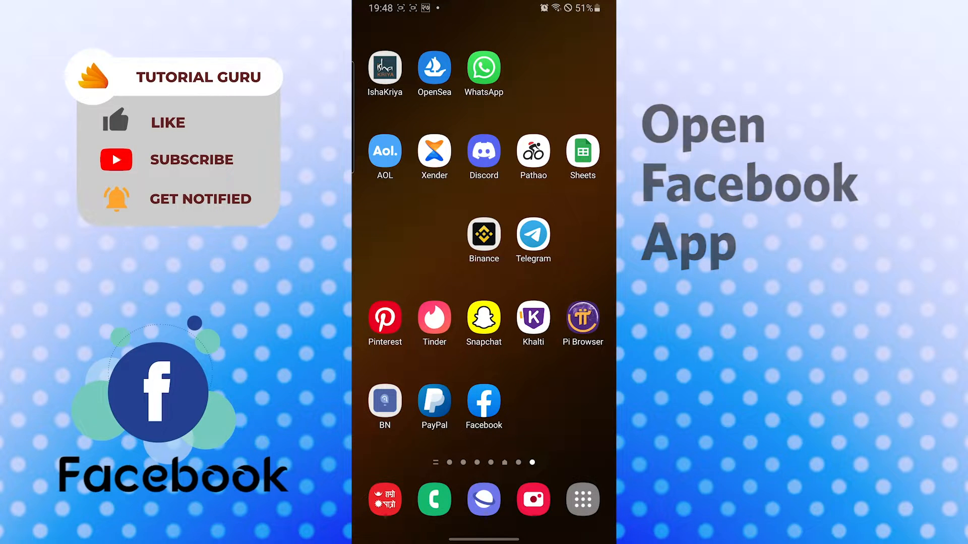
Launch Facebook and switch from the friends section to your own profile page
left_click(483, 401)
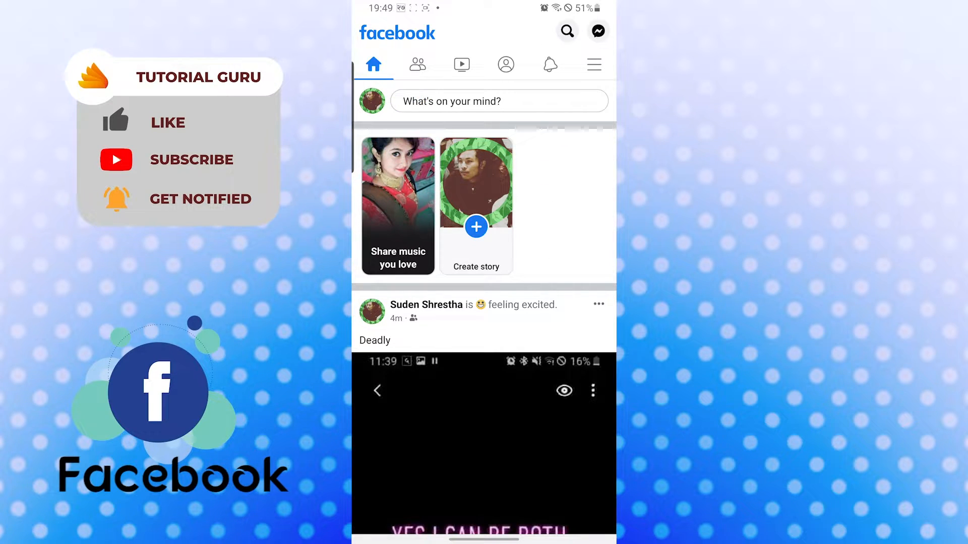
left_click(417, 31)
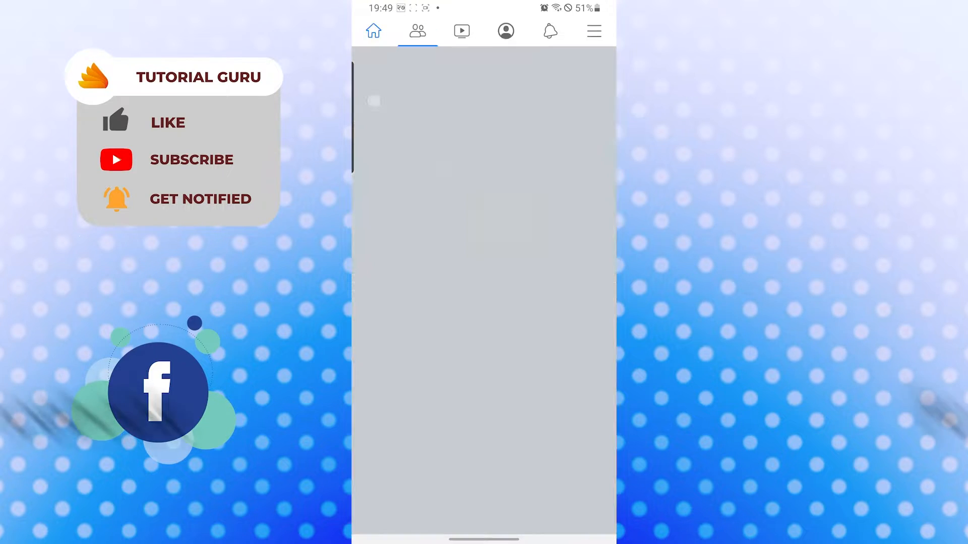
left_click(506, 30)
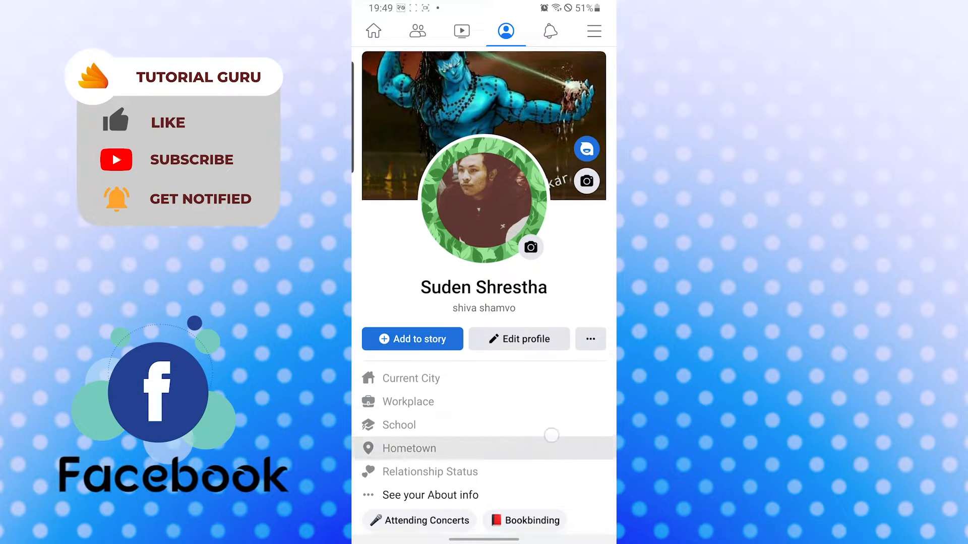
Scroll the profile timeline until the 'Balnk video' post is visible
scroll("down", 3)
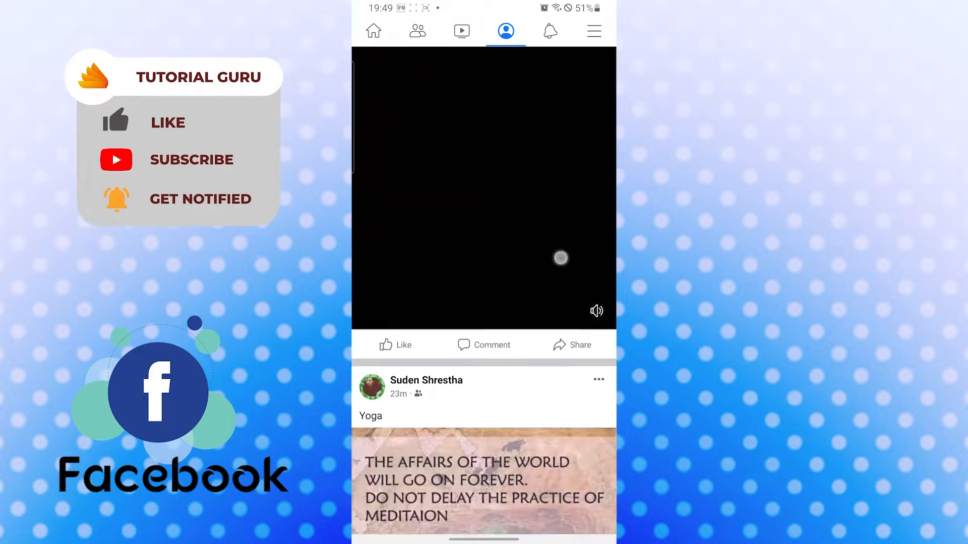
scroll("up", 3)
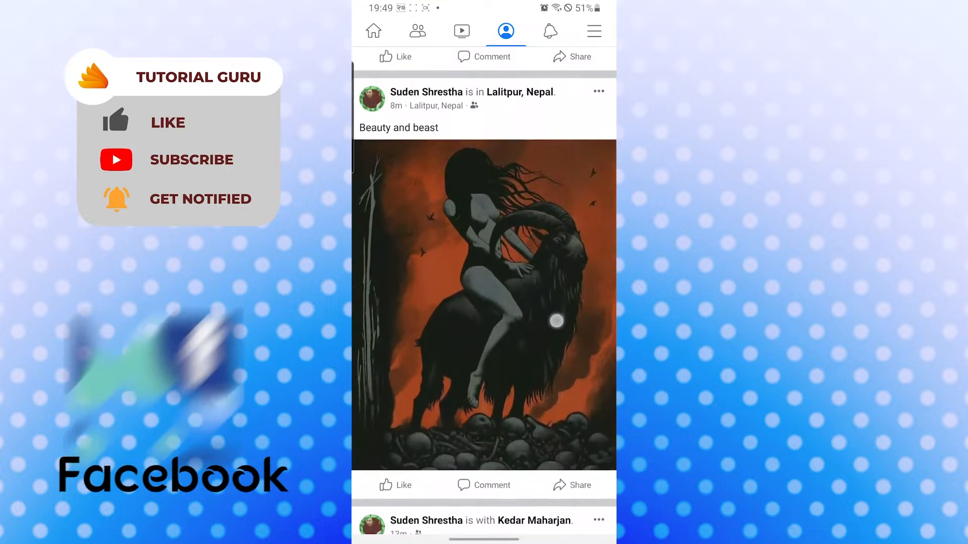
scroll("down", 3)
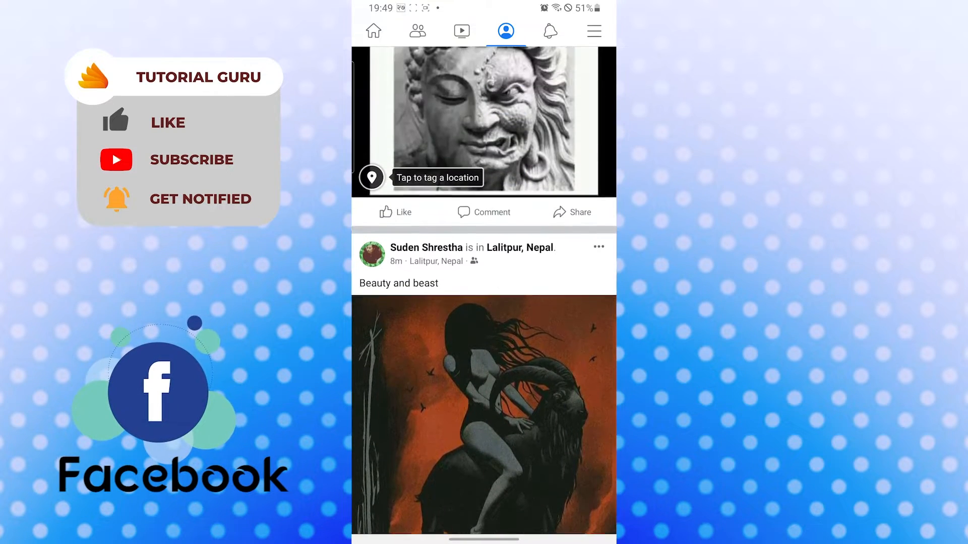
scroll("up", 3)
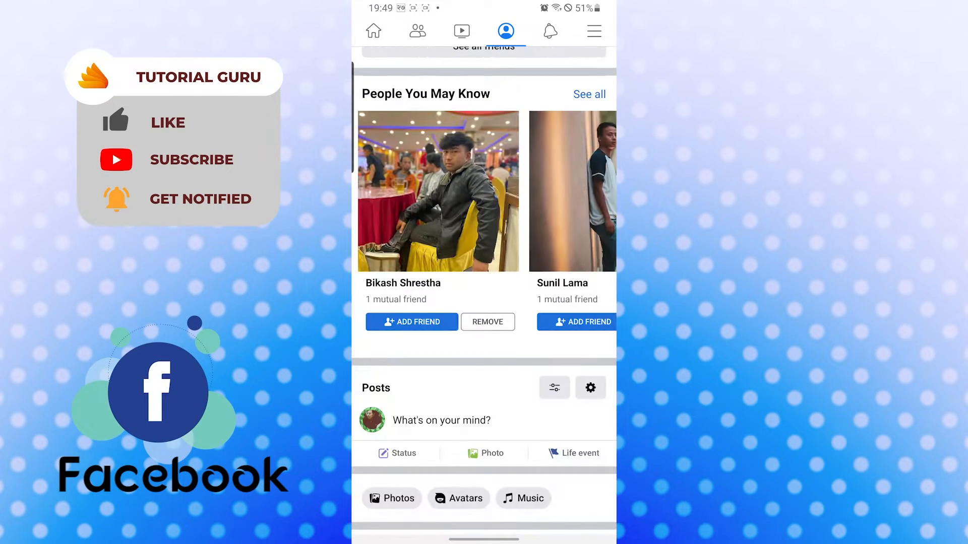
scroll("up", 3)
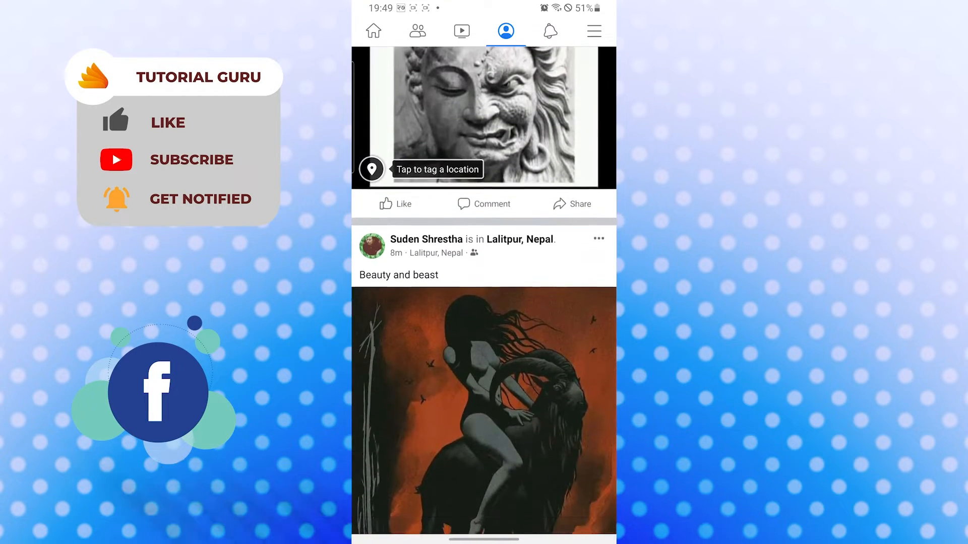
scroll("up", 3)
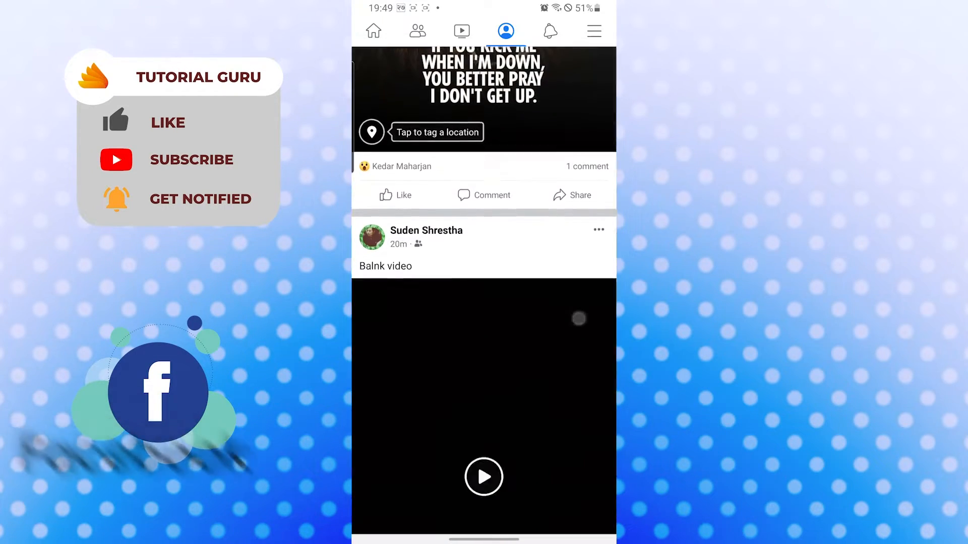
scroll("up", 3)
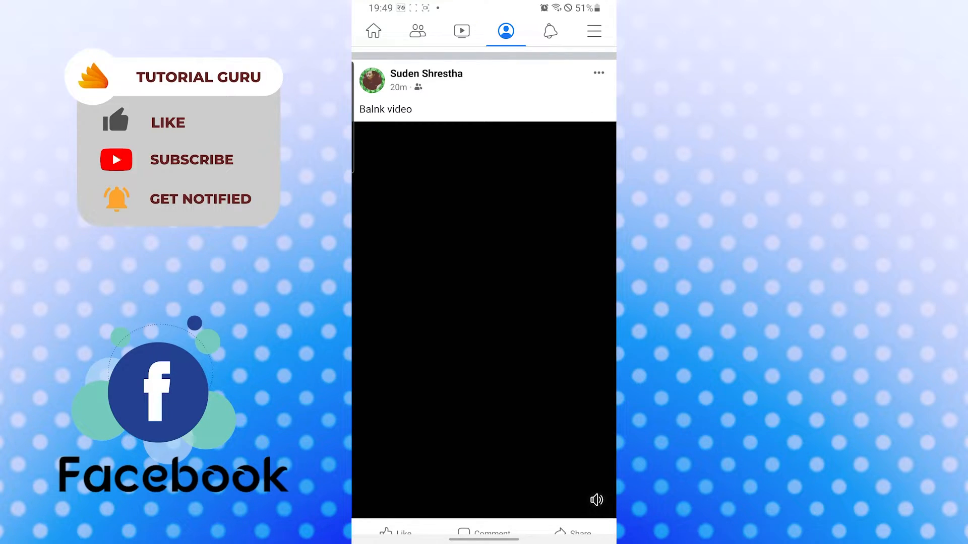
Move the 'Balnk video' post to trash from its options menu and confirm
left_click(597, 72)
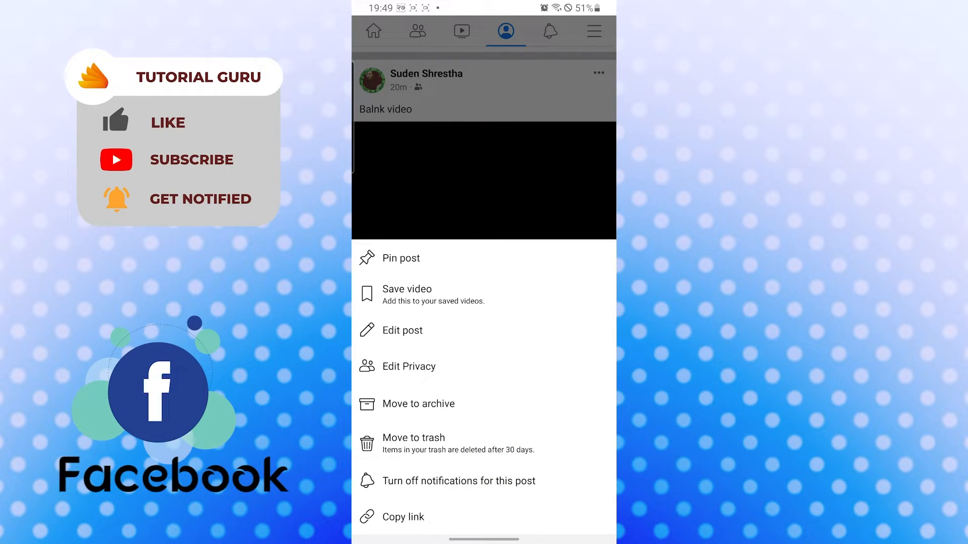
left_click(413, 438)
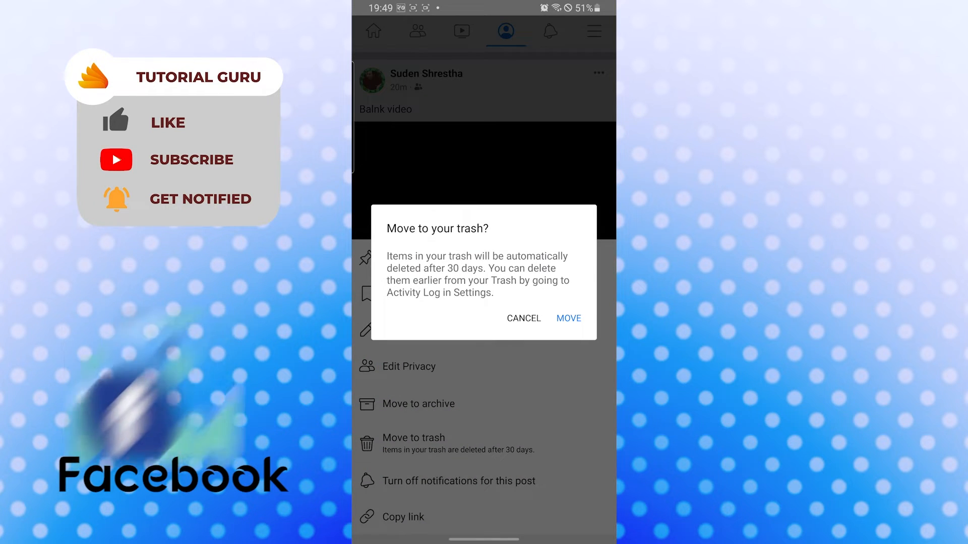
left_click(569, 319)
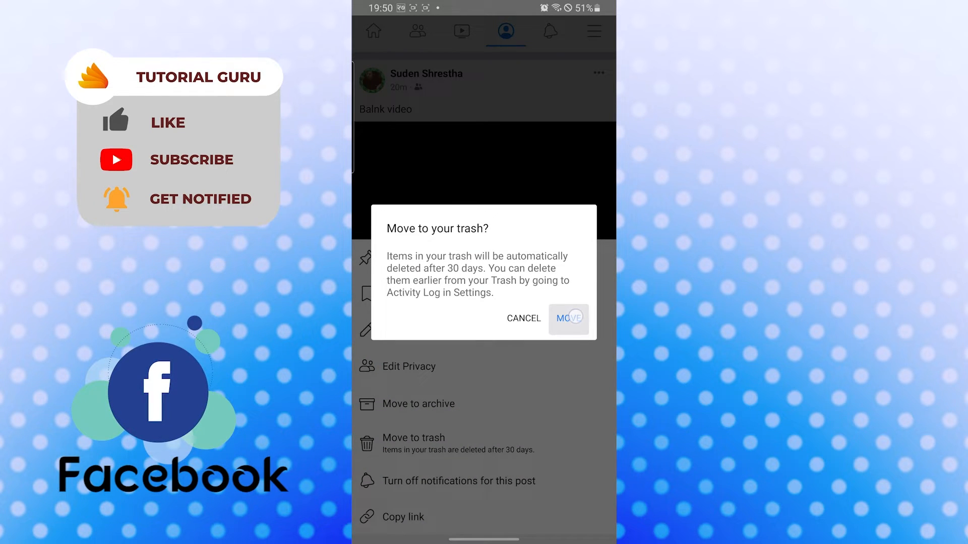
left_click(568, 319)
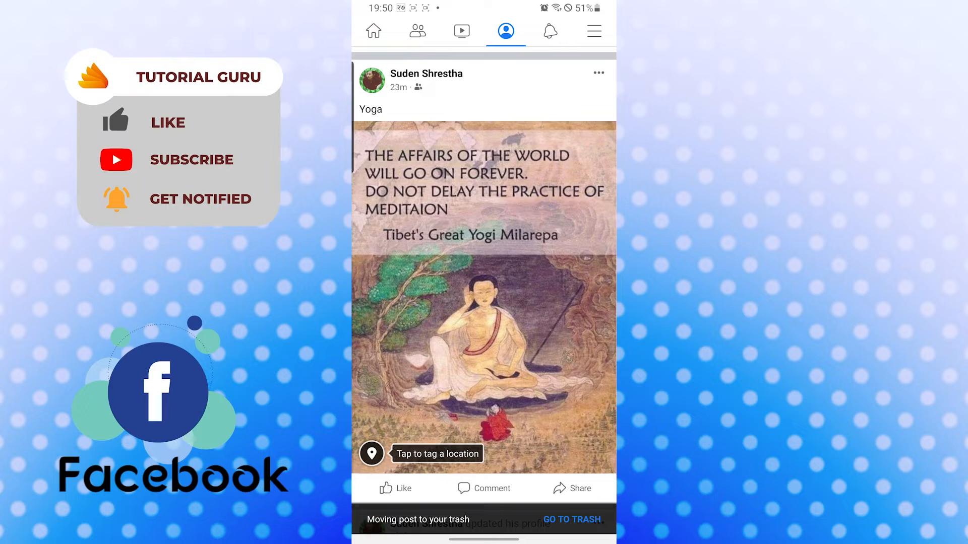
scroll("up", 3)
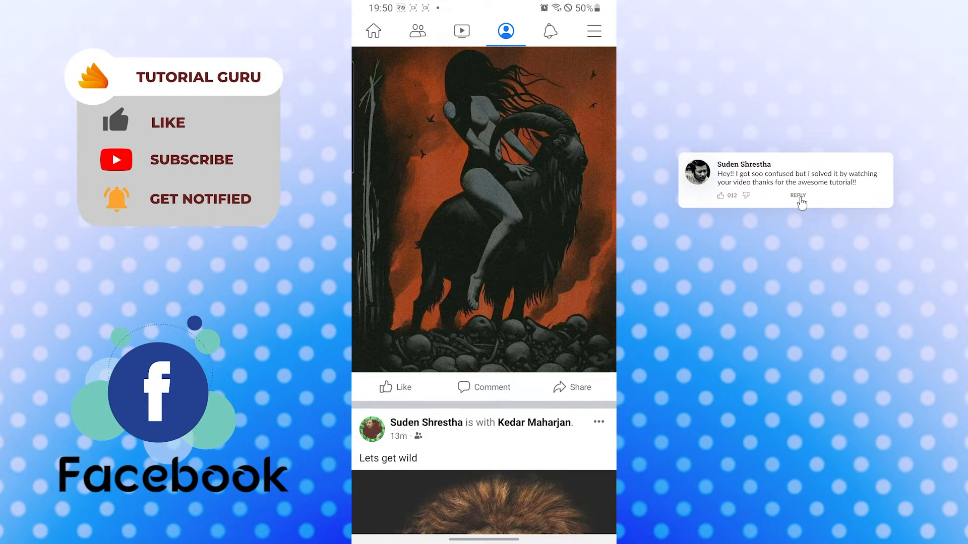
left_click(798, 195)
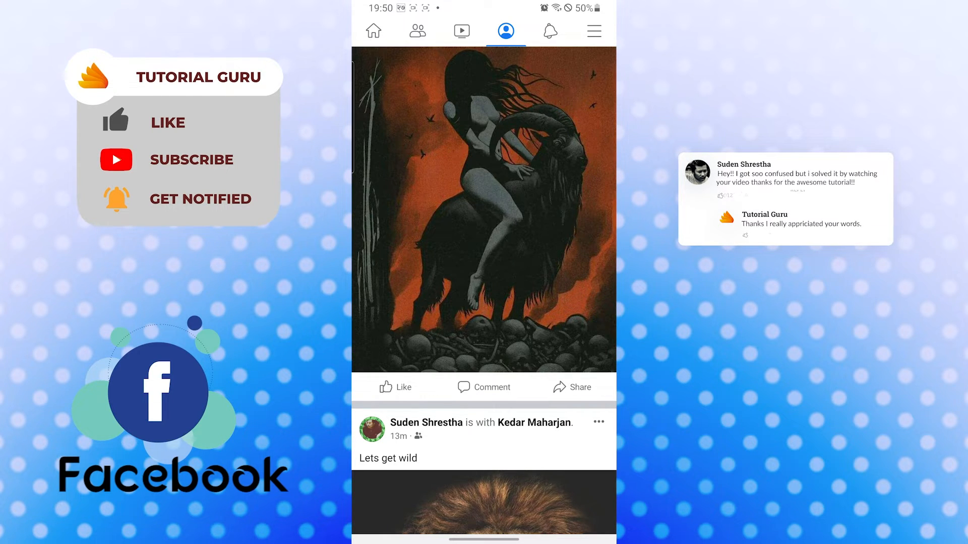